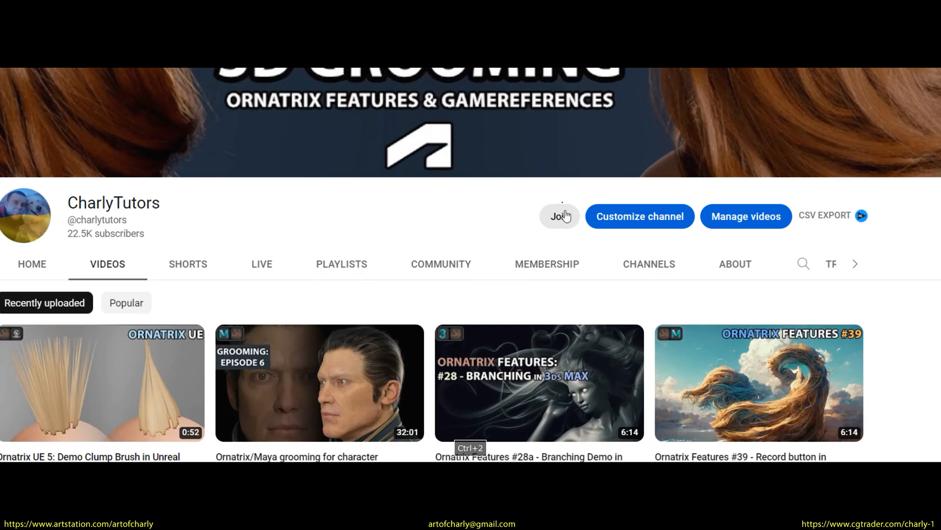
# Browse to D:\DESCTOP\TEXTURE showing color.jpg and white_black.jpg.
pyautogui.click(102, 382)
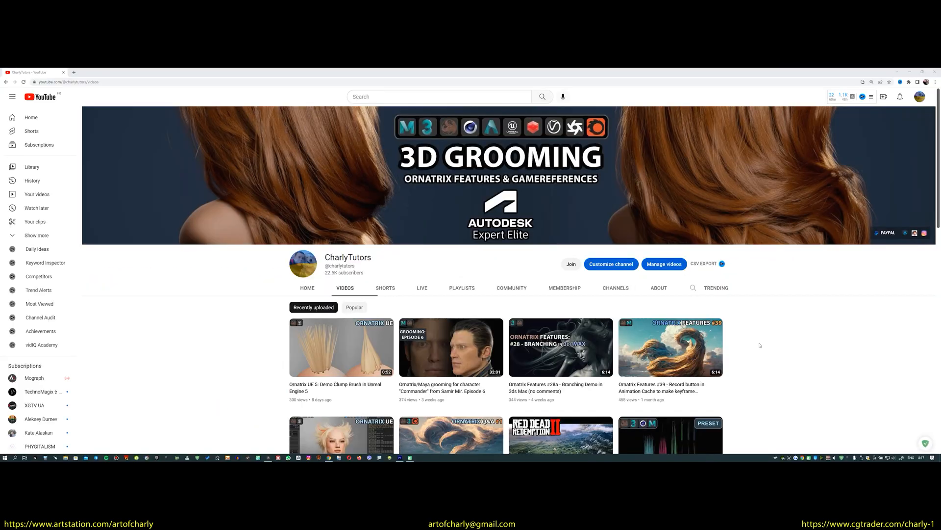
pyautogui.scroll(-3)
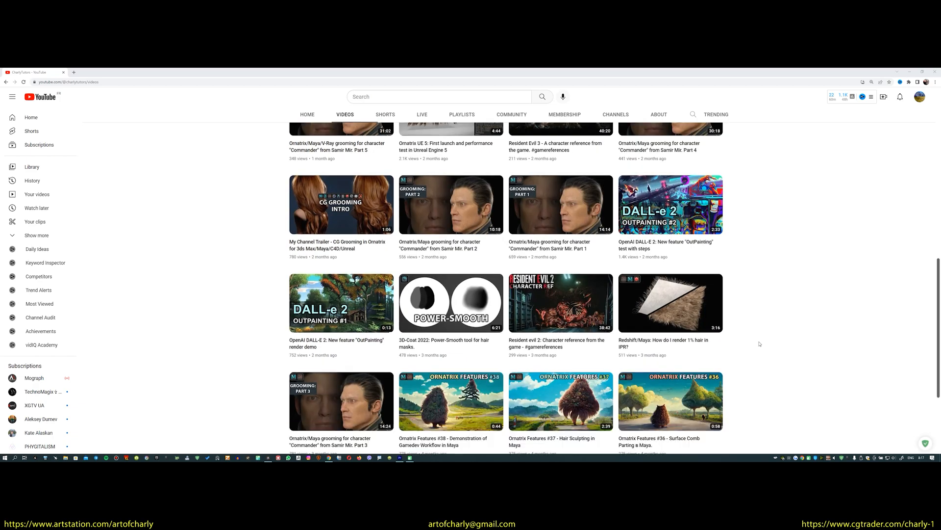
pyautogui.scroll(3)
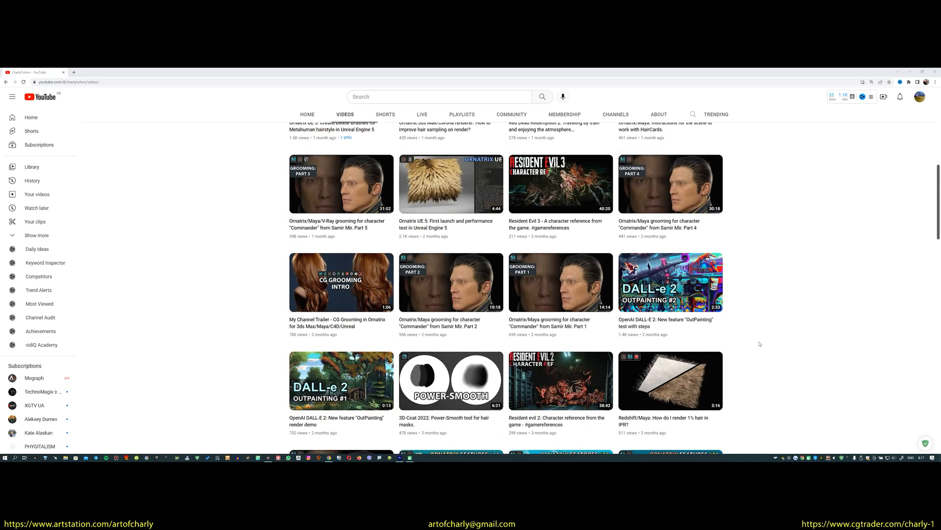
pyautogui.scroll(3)
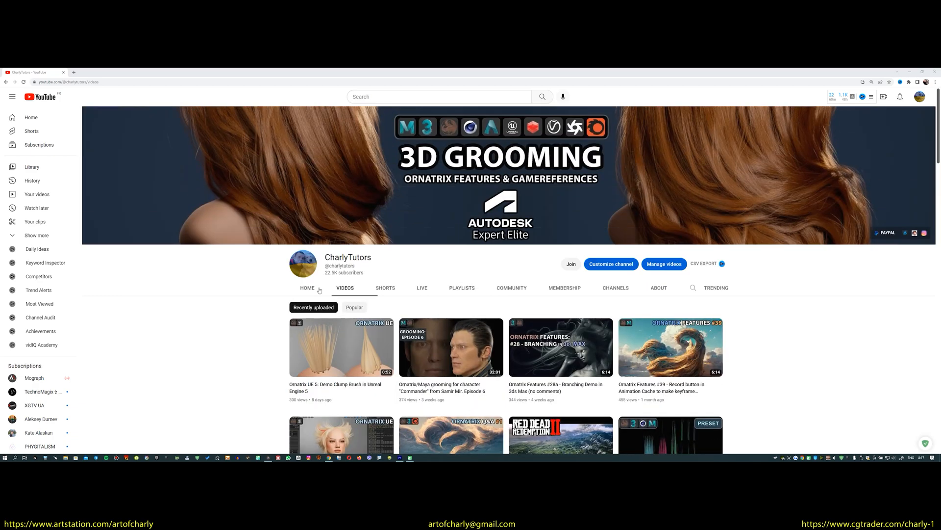
pyautogui.click(307, 287)
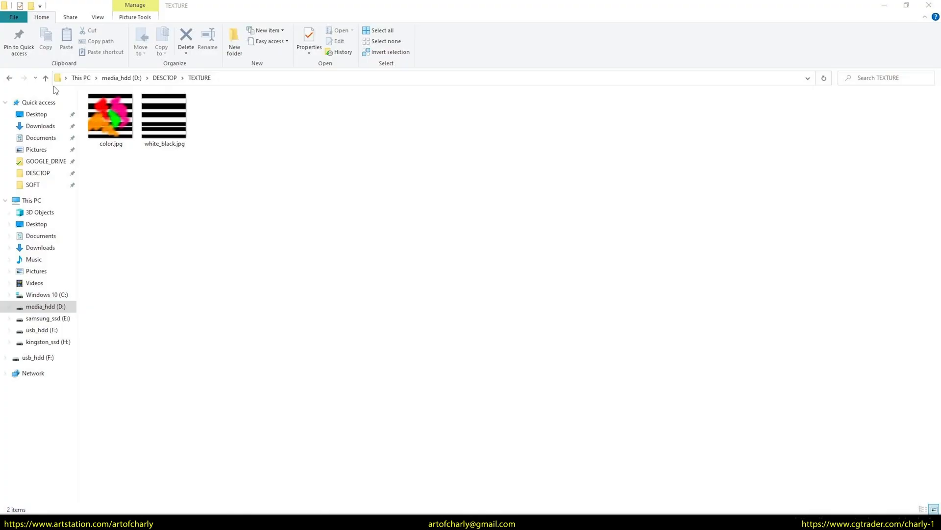
pyautogui.click(110, 117)
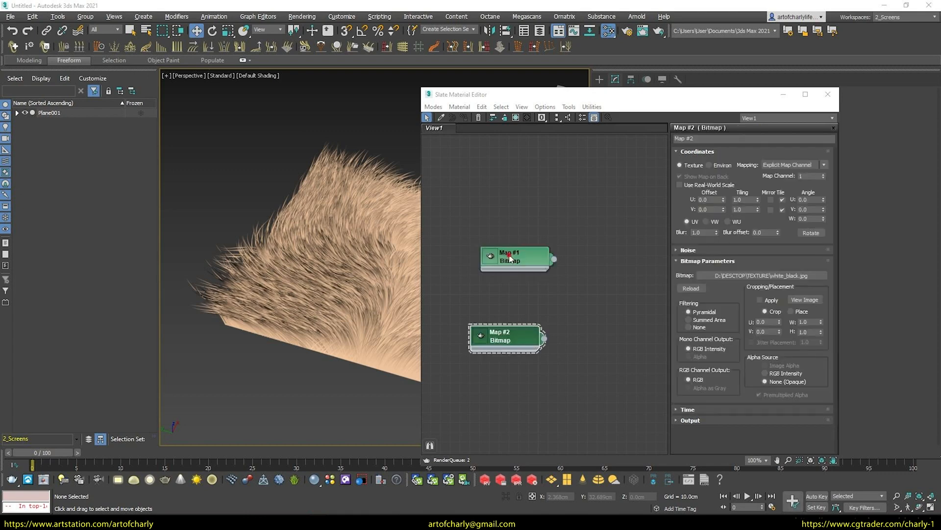
# Rename the bitmap nodes Map #1 to 'color' and Map #2 to 'bw'.
pyautogui.click(515, 257)
pyautogui.write('bw')
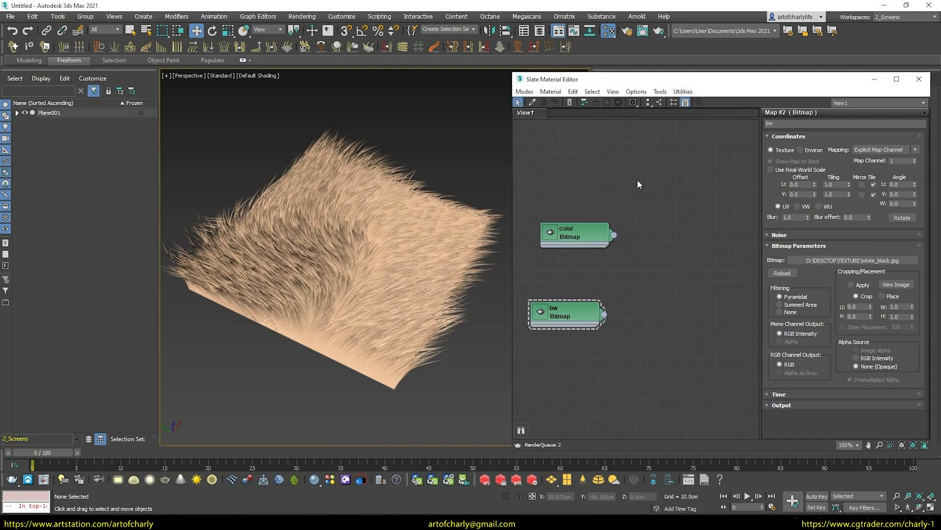
# Add a VRayHairNextMtl, wire the color bitmap to diffuse_color_texture and set Diffuse amount 1.0.
pyautogui.rightClick(638, 184)
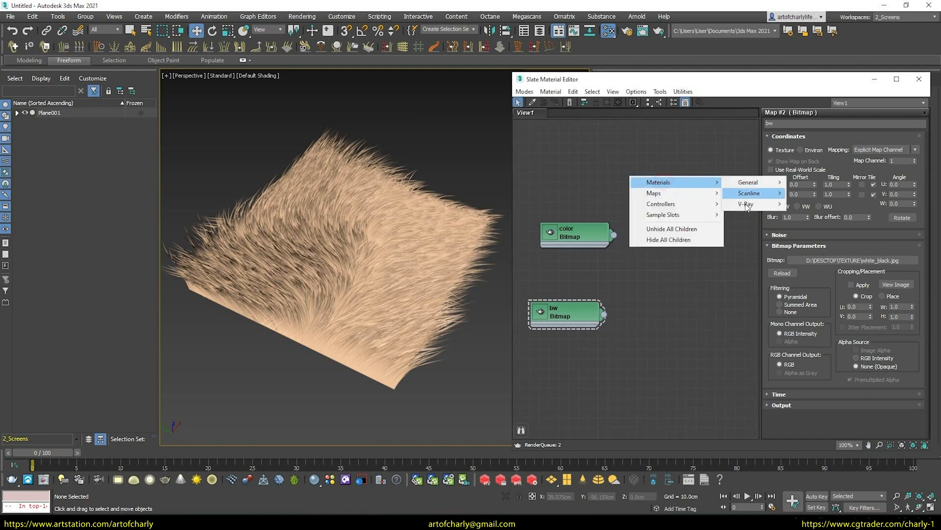
pyautogui.click(748, 204)
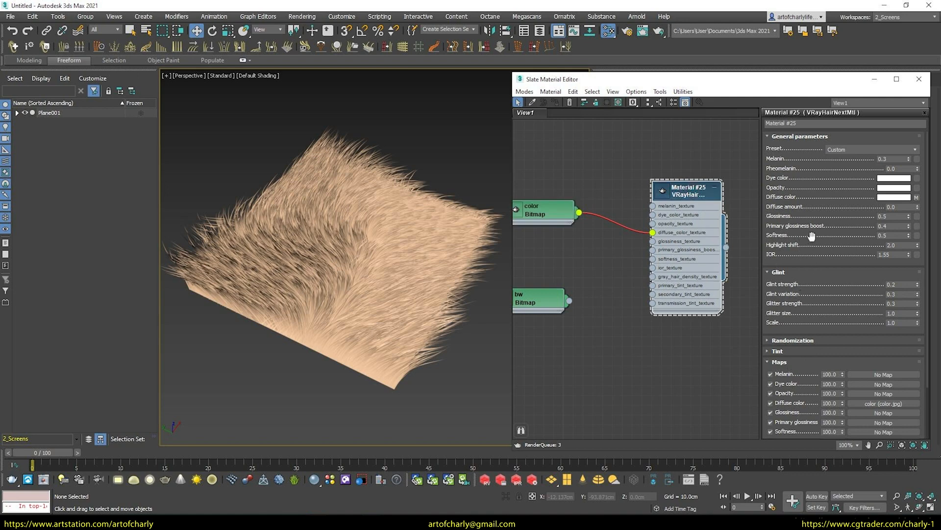
pyautogui.moveTo(874, 206)
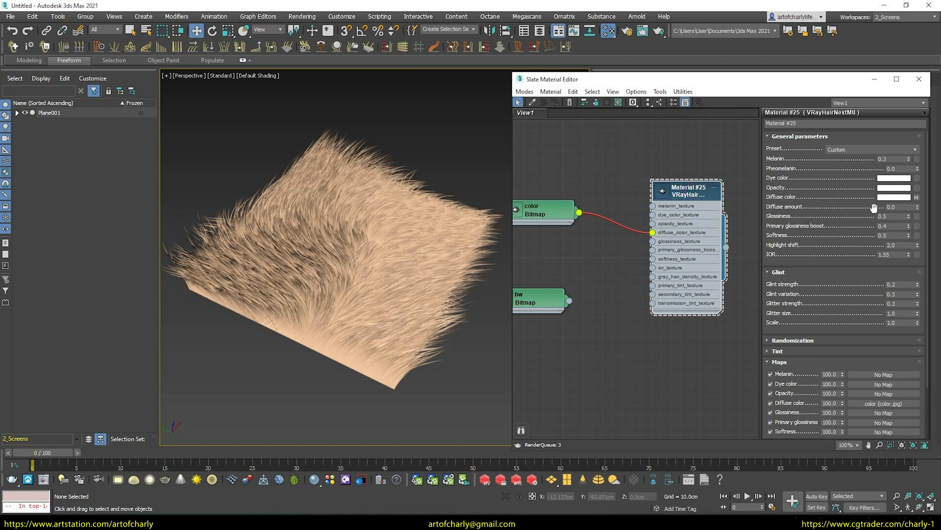
pyautogui.tripleClick(895, 207)
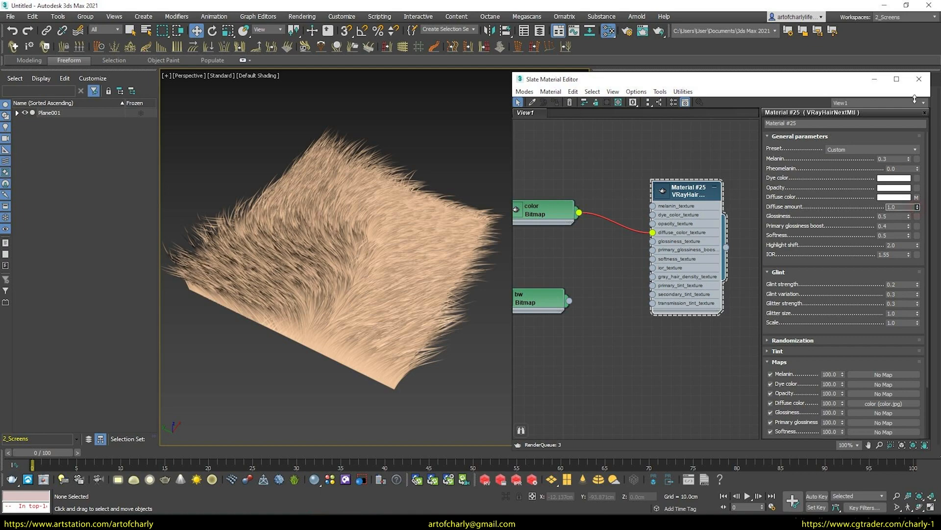
pyautogui.click(257, 75)
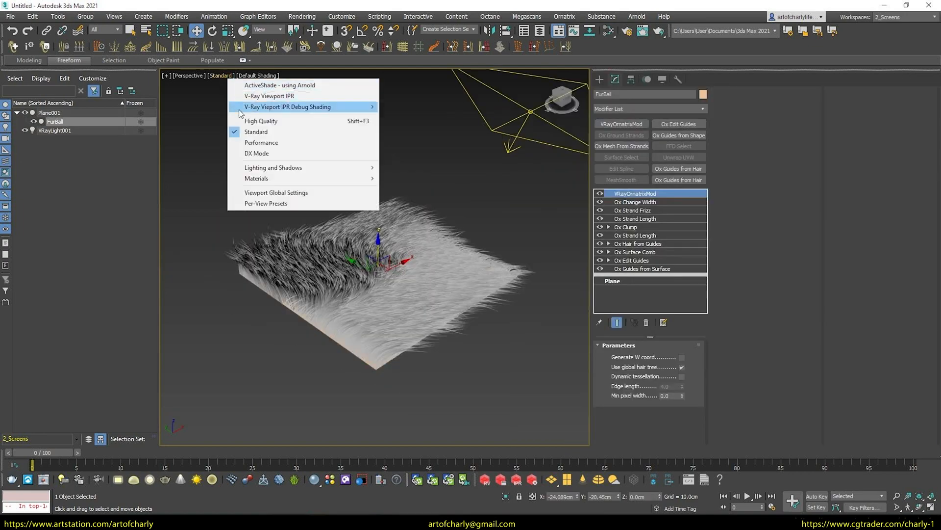
# Start V-Ray Viewport IPR and set the hair material's melanin to 0.
pyautogui.click(287, 106)
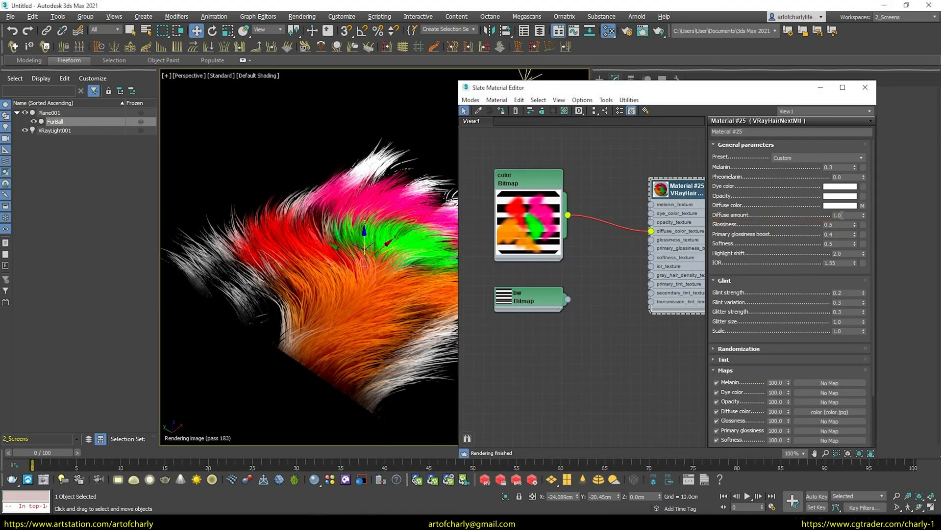
pyautogui.tripleClick(838, 215)
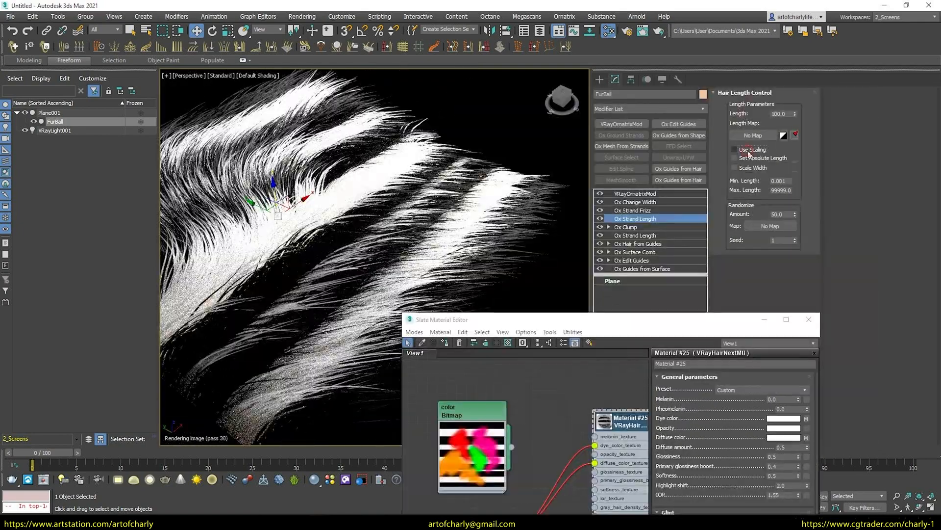
# Wire the bw bitmap into the hair material and set Ox Strand Length to scaled absolute length 227.
pyautogui.click(736, 158)
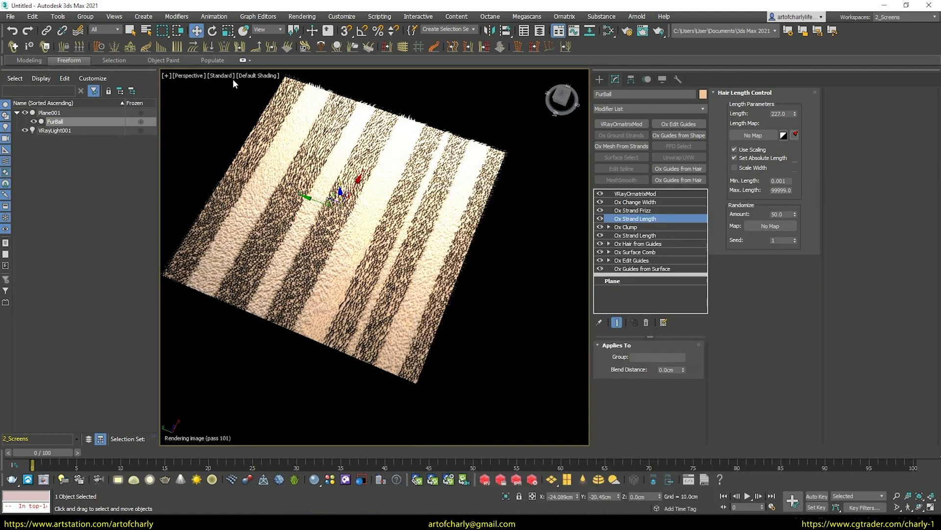
# Switch the viewport from V-Ray Viewport IPR back to Standard shading.
pyautogui.click(257, 75)
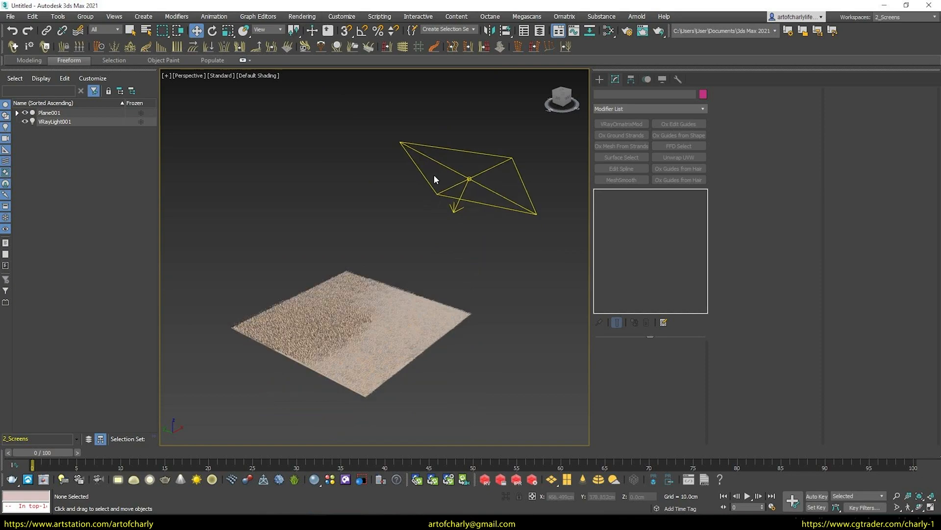
pyautogui.moveTo(477, 190)
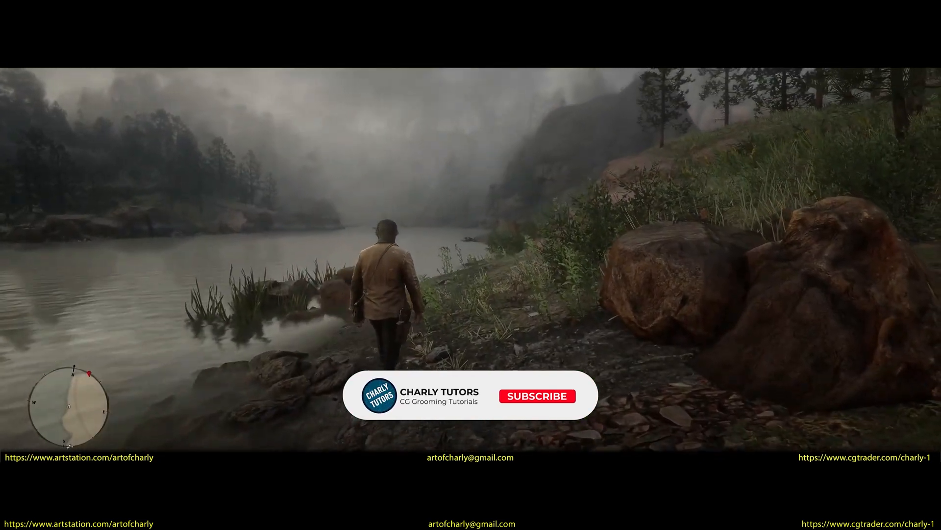
# Play the outro clip with the Charly Tutors subscribe banner.
pyautogui.click(536, 395)
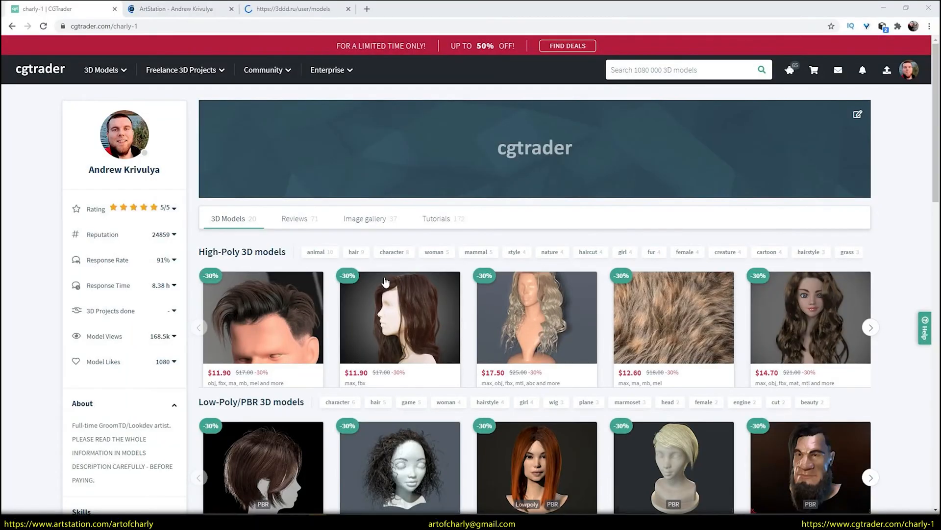
# Show the charly-1 store page of hair 3D models on cgtrader.com.
pyautogui.click(175, 9)
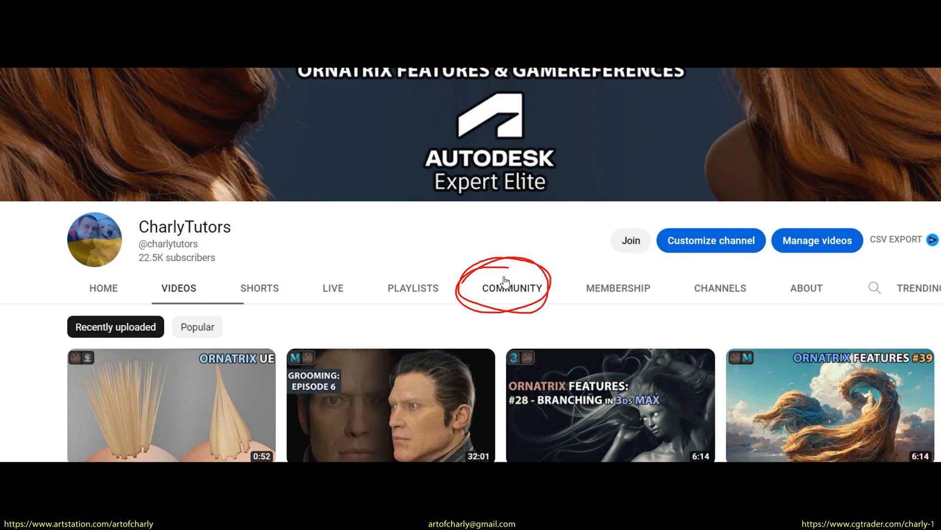
# Browse the CharlyTutors channel's Community posts.
pyautogui.click(512, 287)
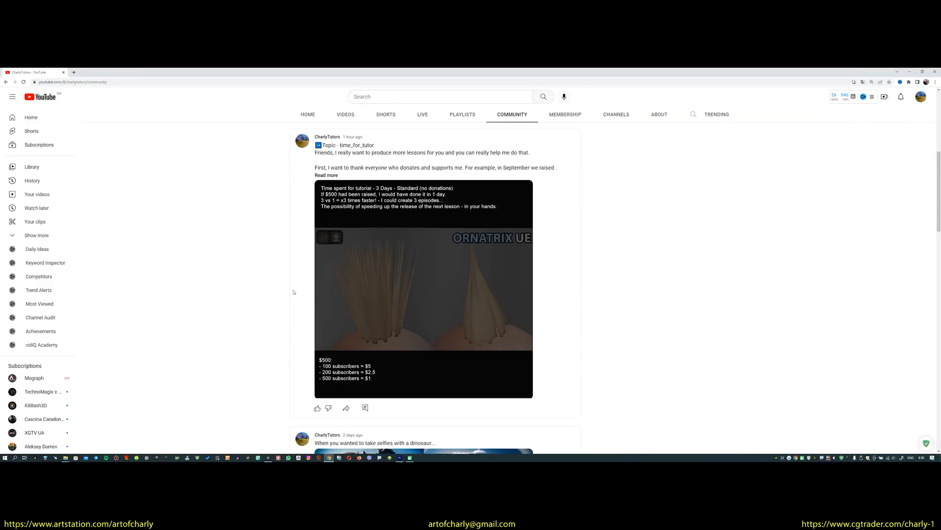
pyautogui.scroll(-3)
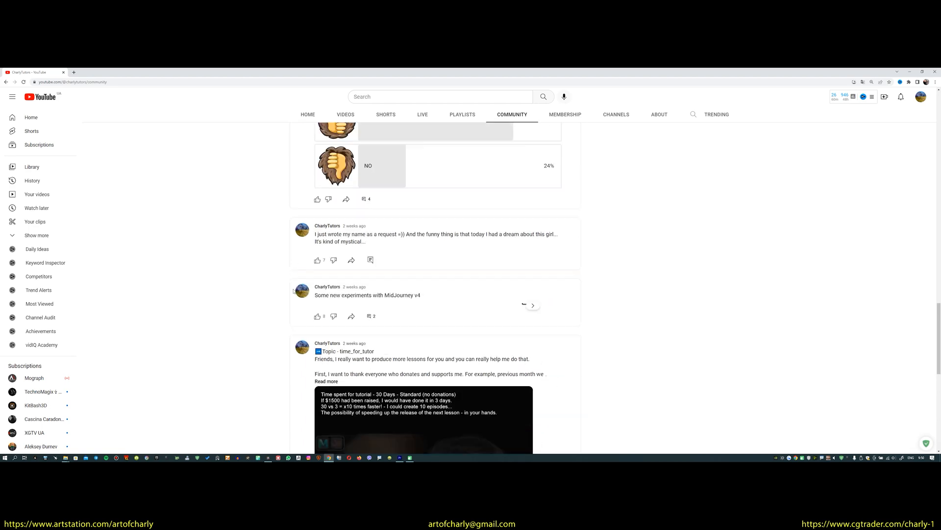
pyautogui.scroll(-3)
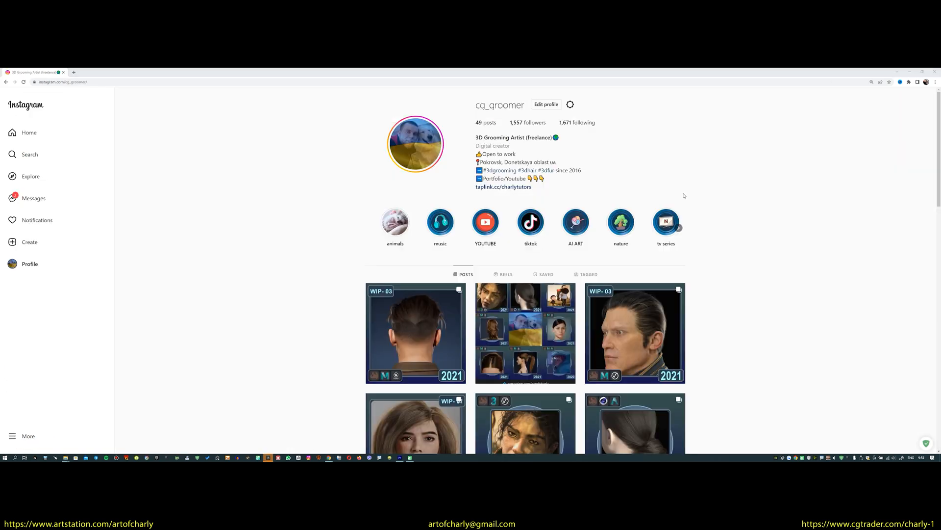
# Scroll the Instagram profile's post grid down to the oldest 2016 posts.
pyautogui.scroll(-3)
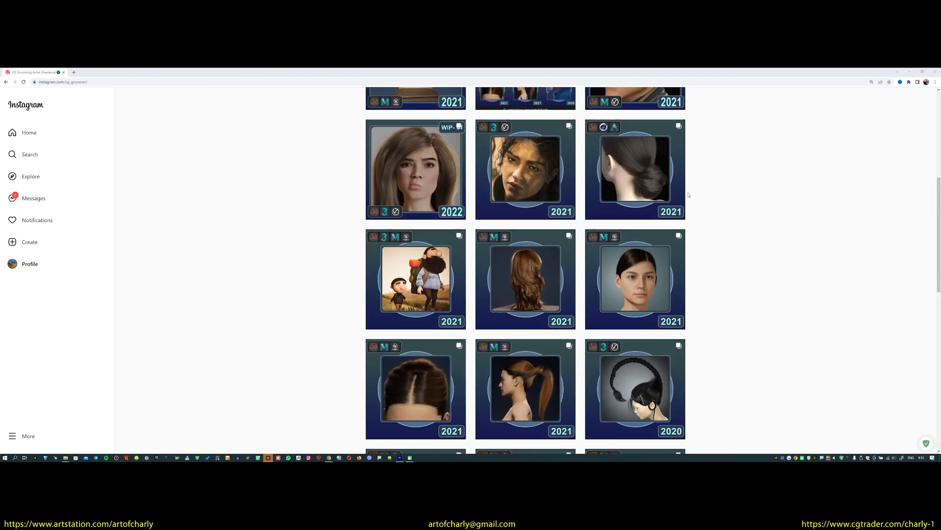
pyautogui.scroll(-3)
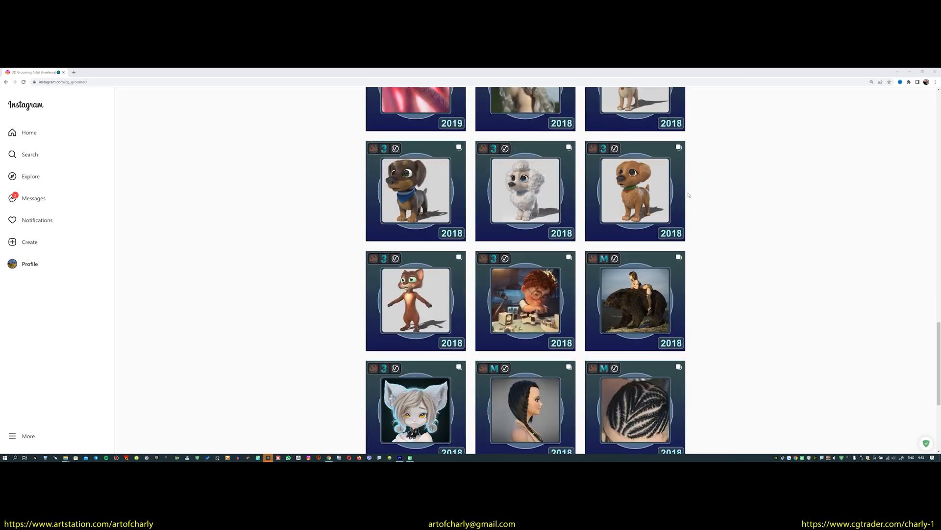
pyautogui.scroll(-3)
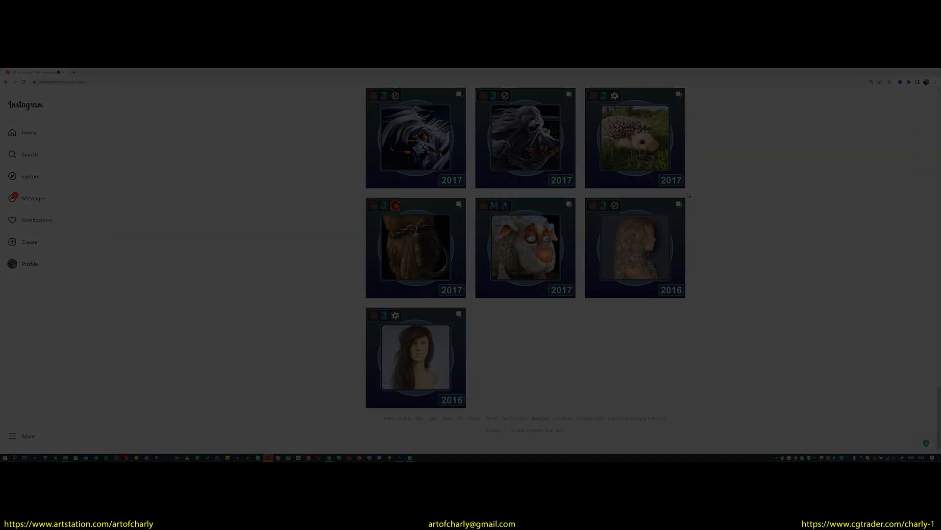